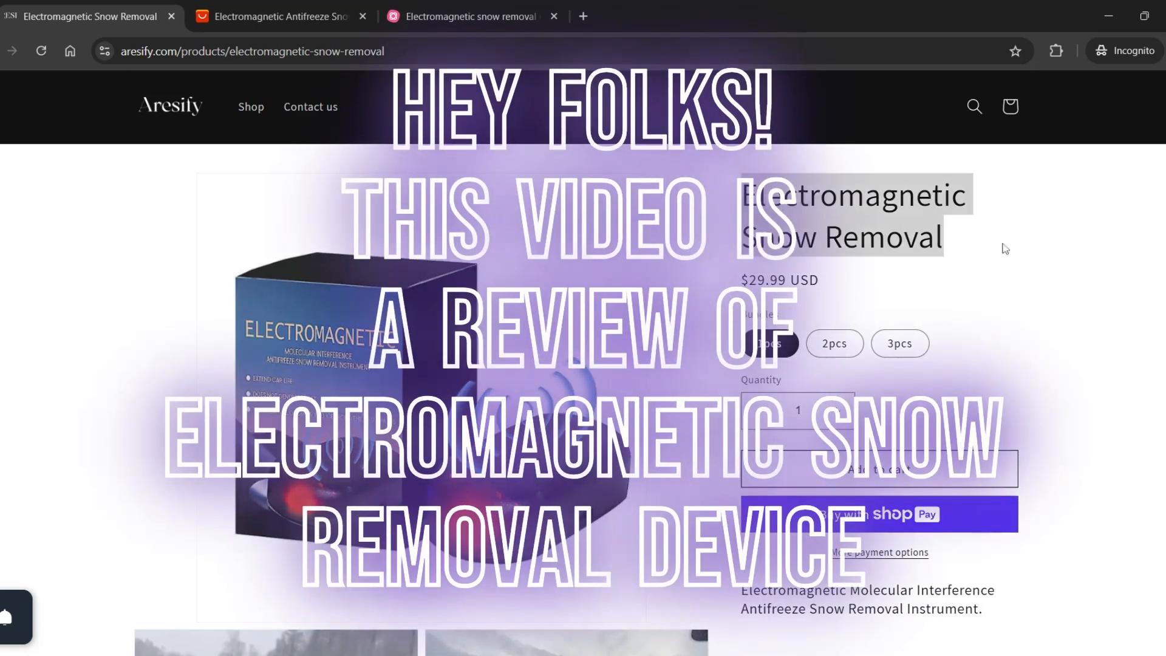
Step: Review the Aresify description and give Red flag 1 the point 'Lacks crucial specifications'
scroll("down", 3)
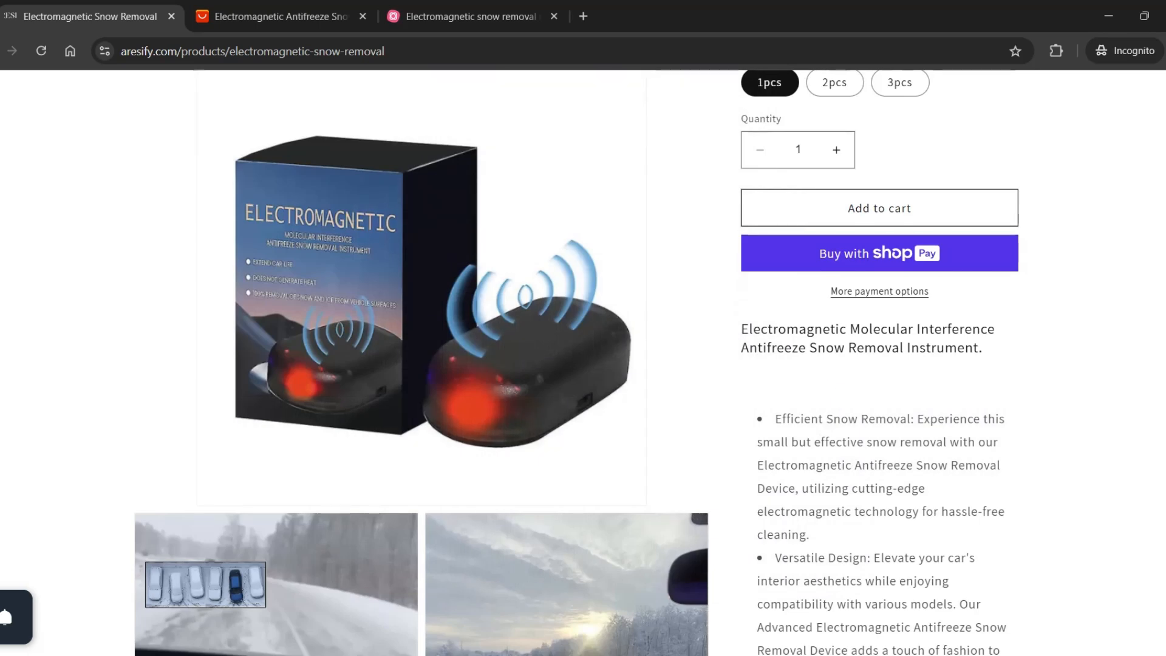
scroll("down", 3)
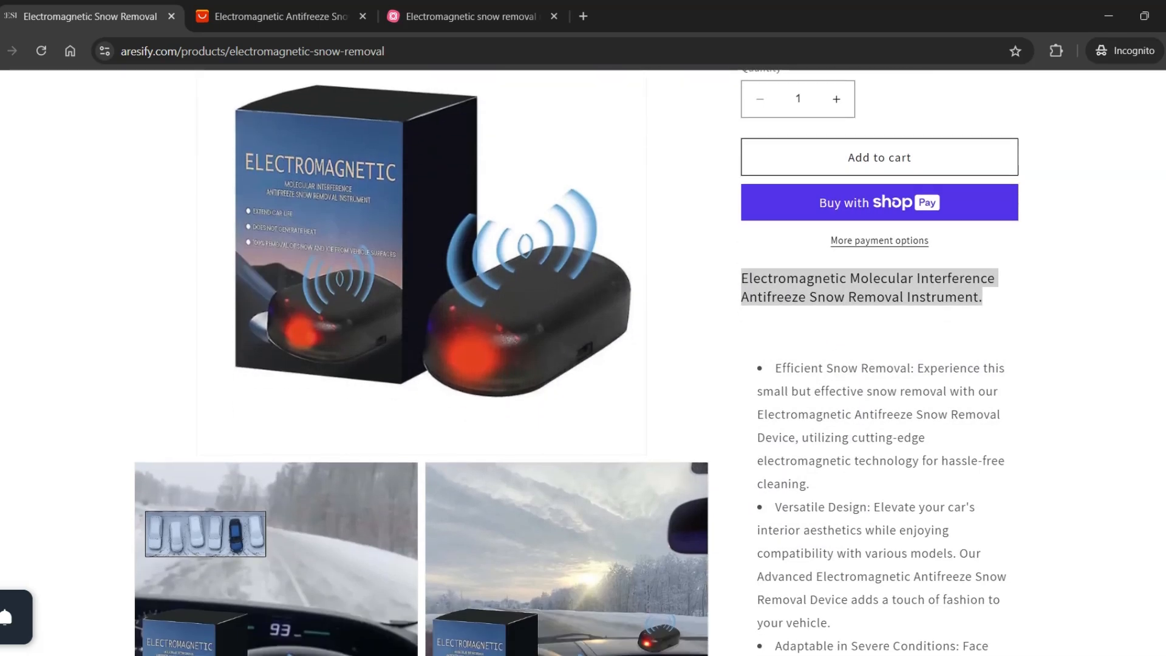
scroll("down", 3)
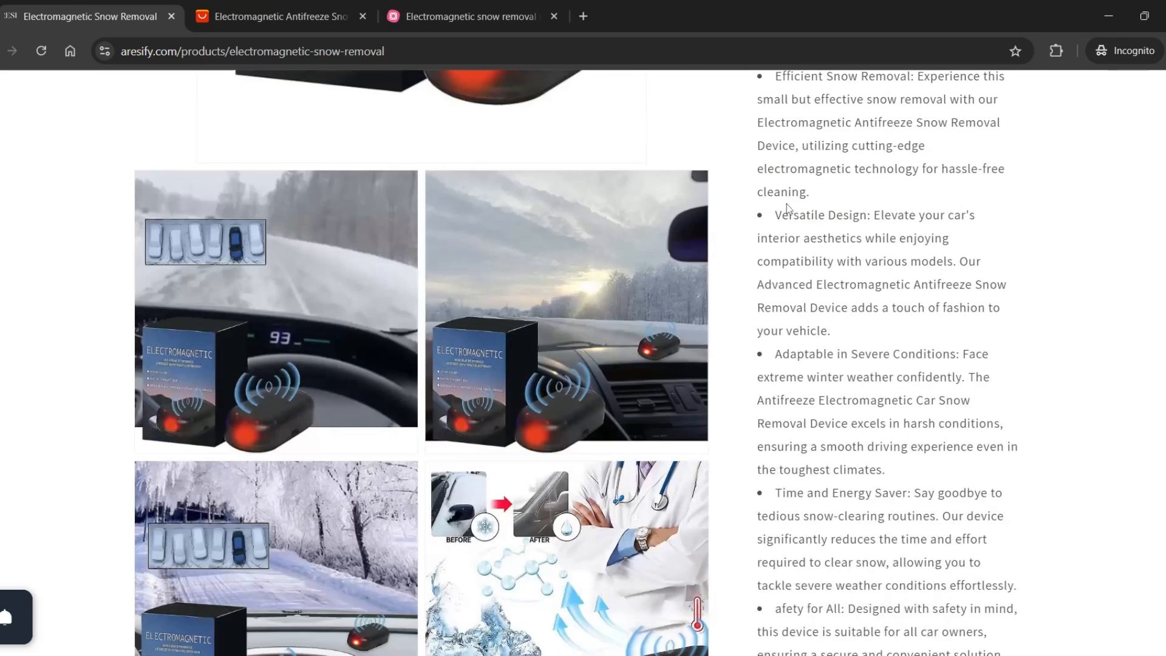
scroll("down", 3)
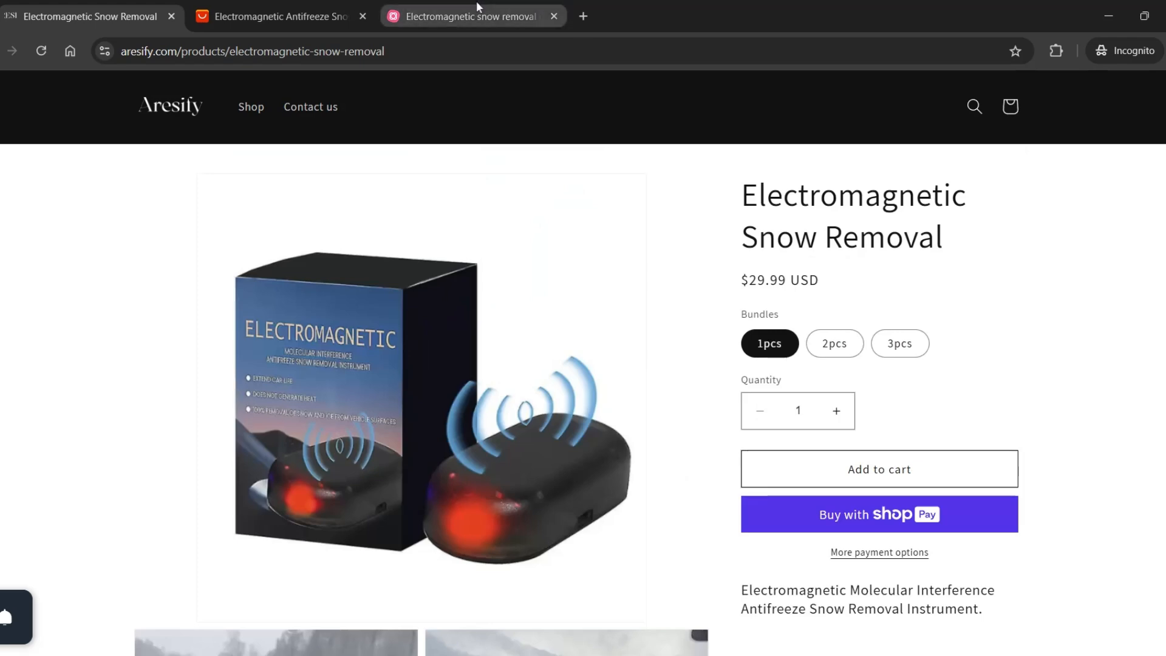
scroll("down", 3)
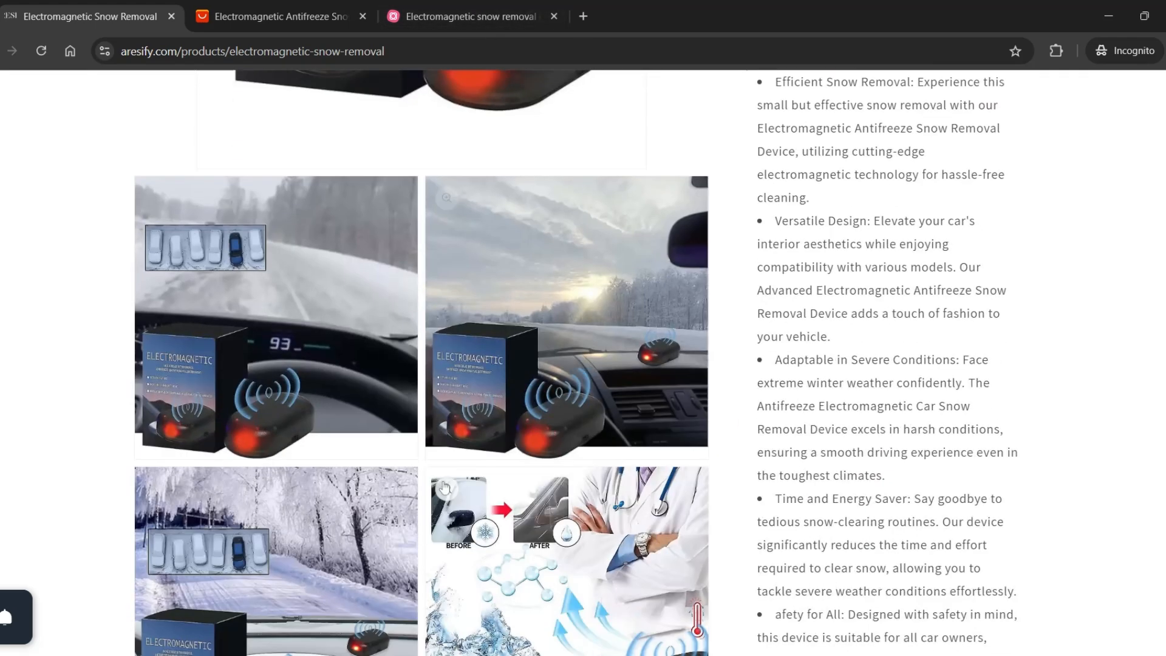
scroll("down", 3)
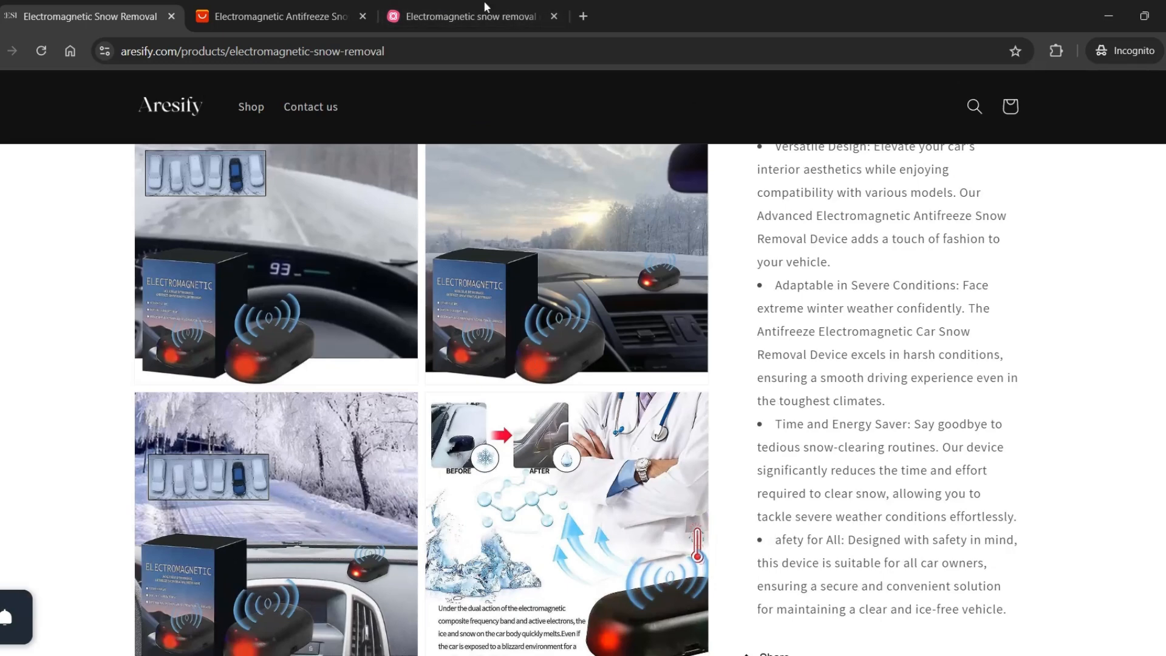
left_click(470, 16)
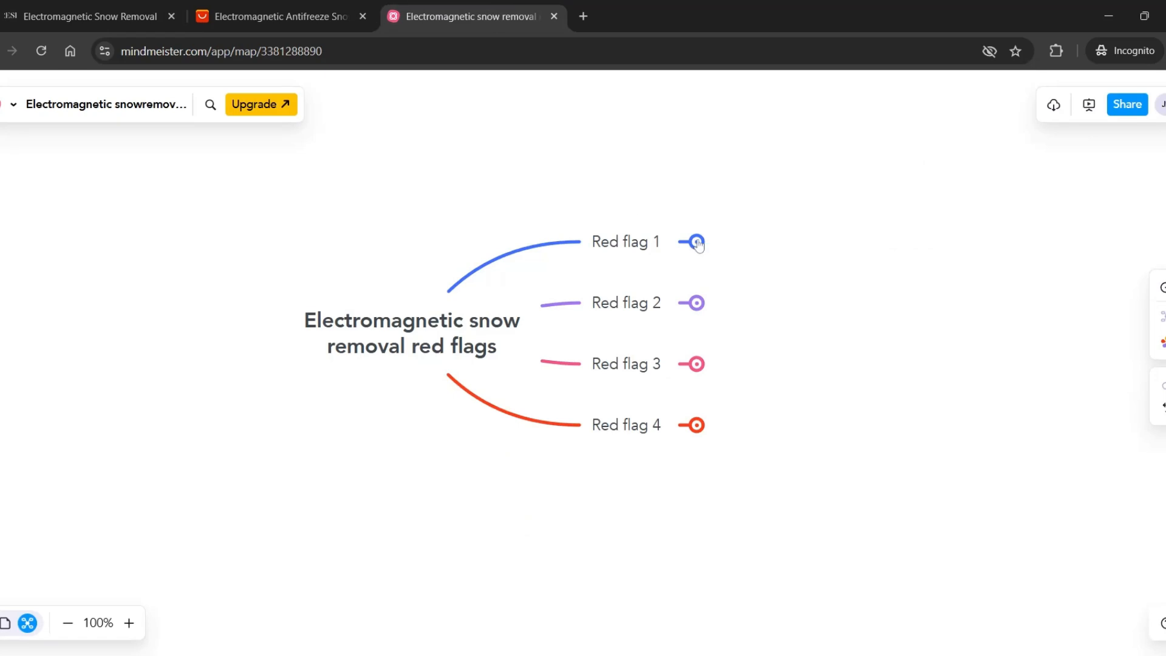
mouse_move(692, 242)
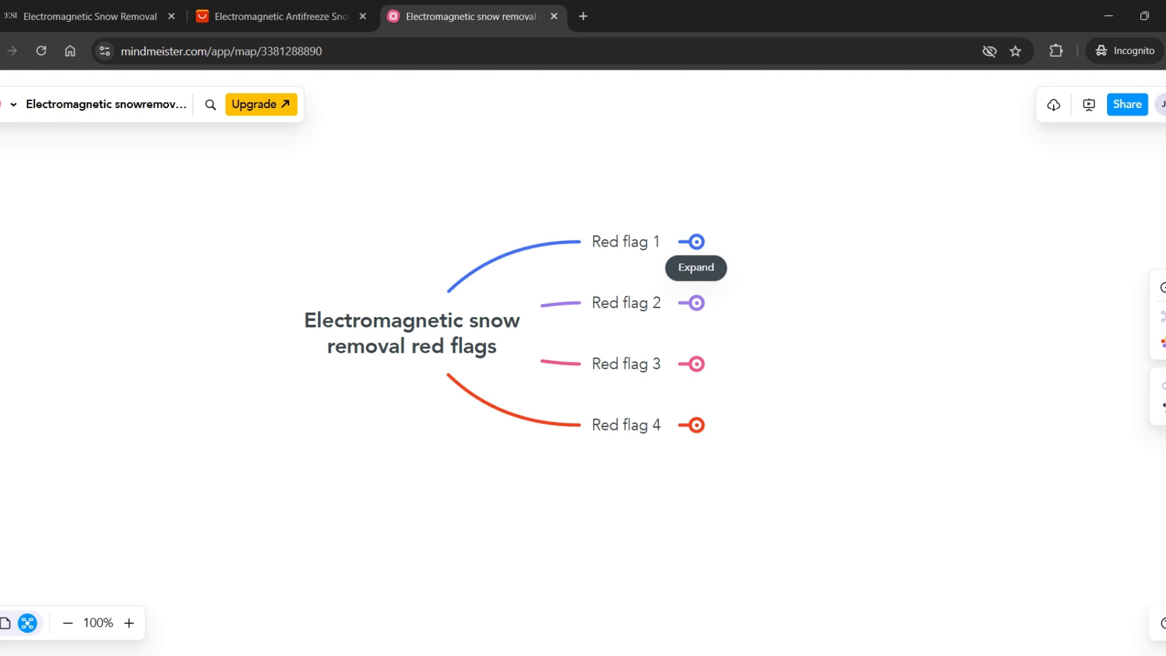
Step: Recheck the product page pricing and give Red flag 2 the point 'Overpriced'
left_click(85, 16)
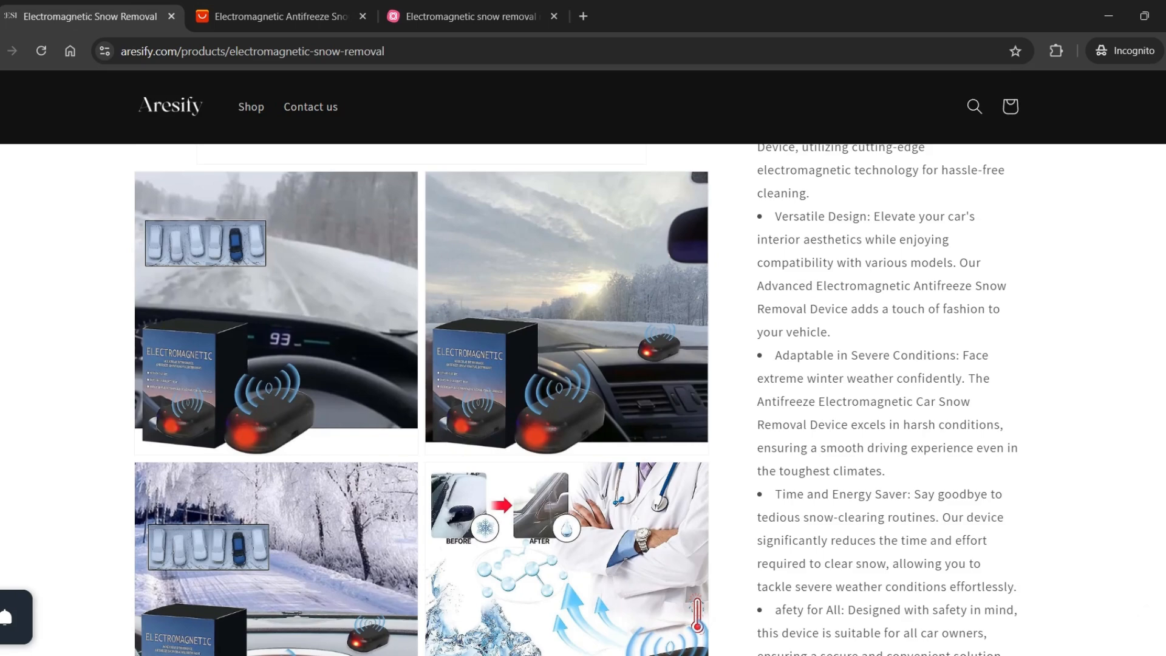
scroll("down", 3)
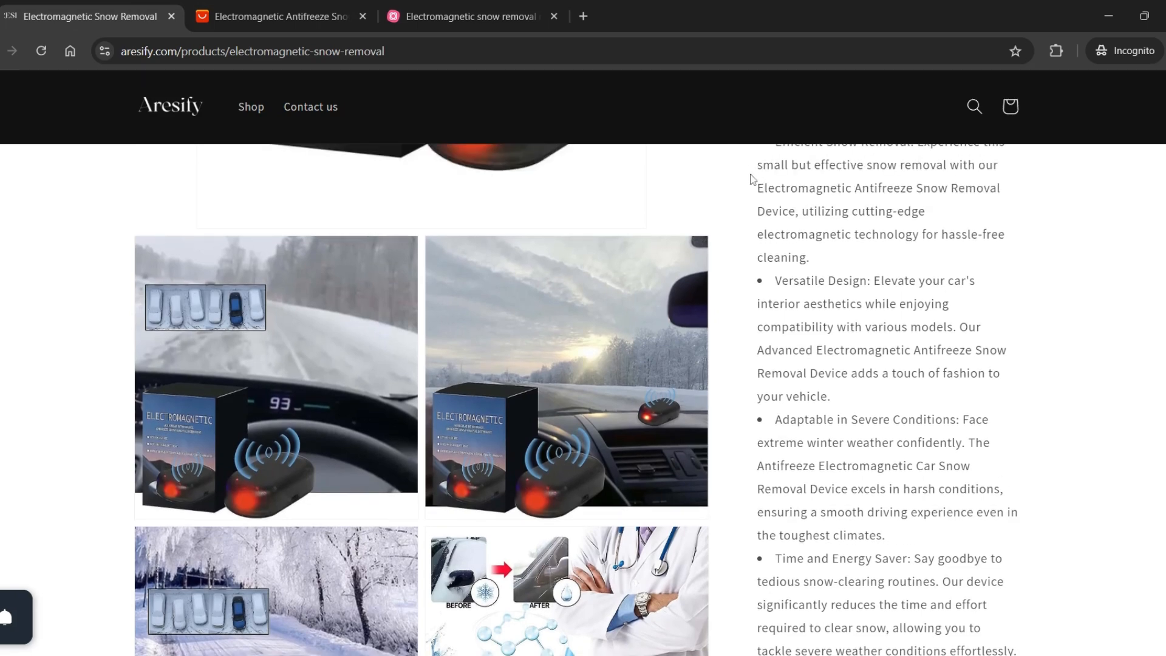
scroll("down", 3)
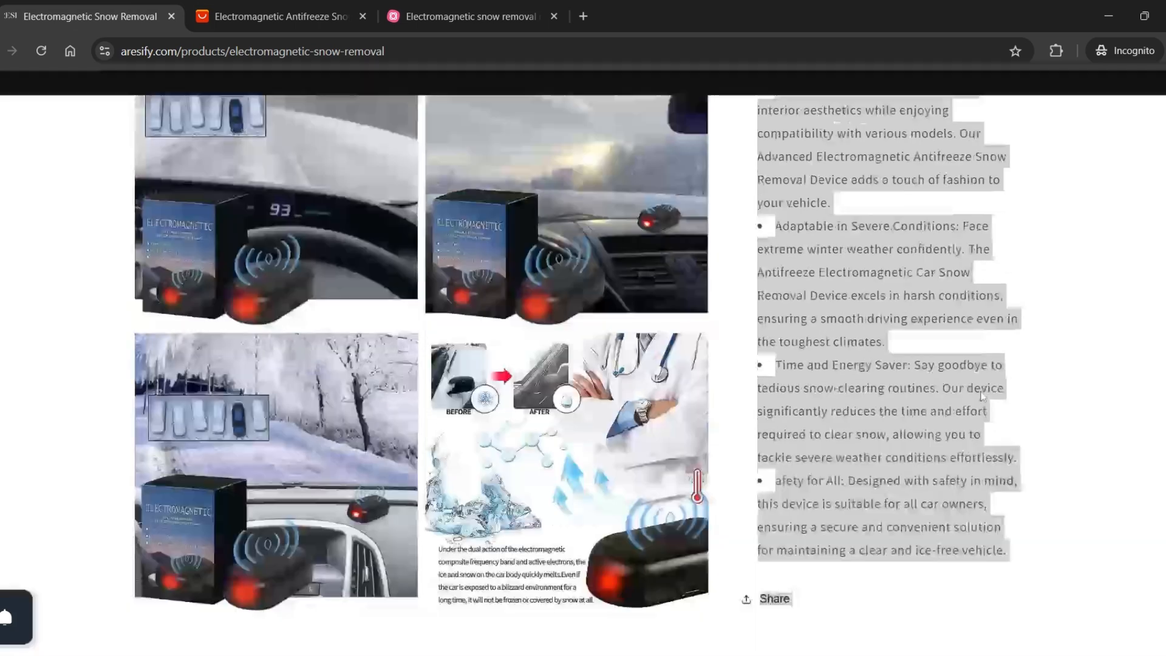
scroll("up", 3)
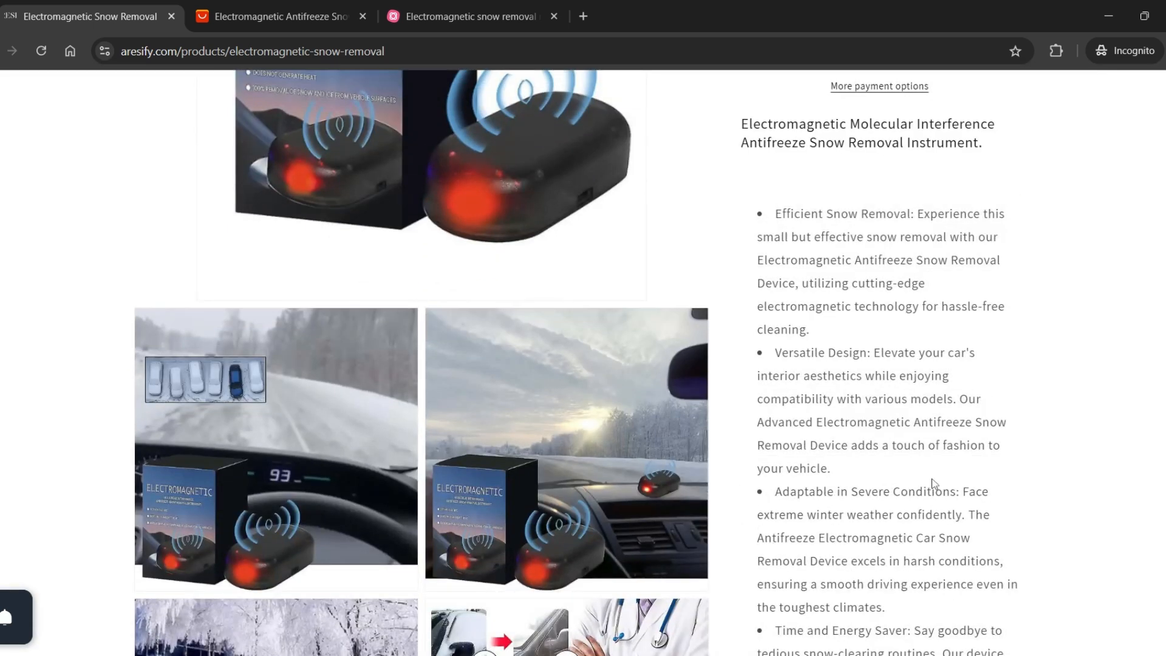
scroll("down", 3)
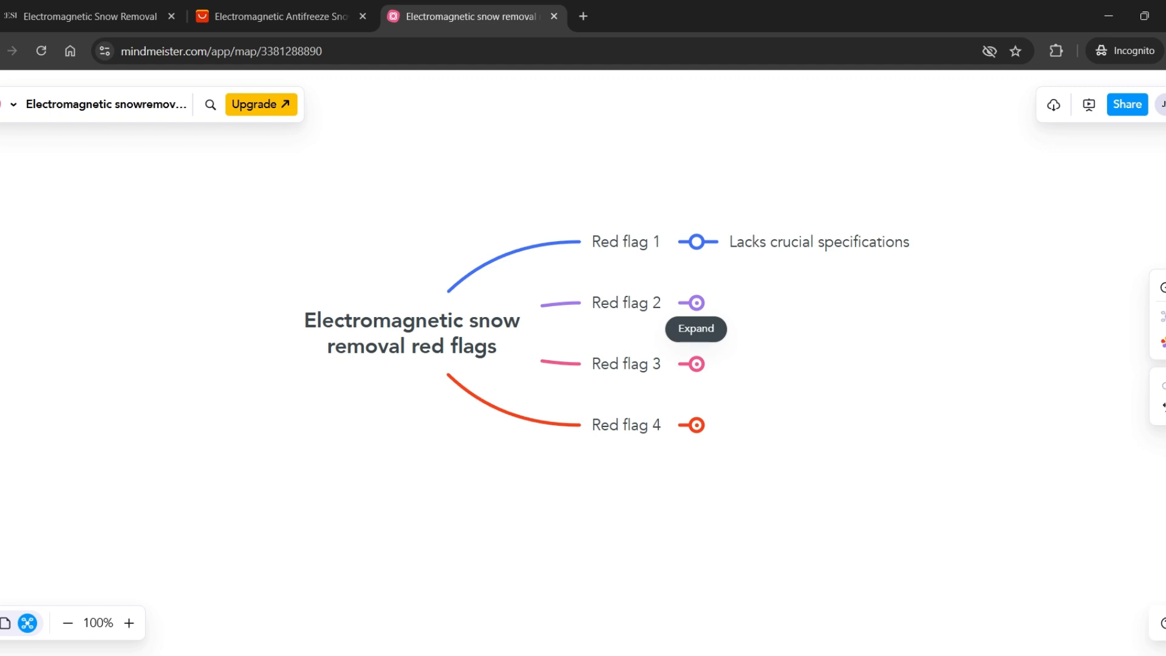
left_click(695, 330)
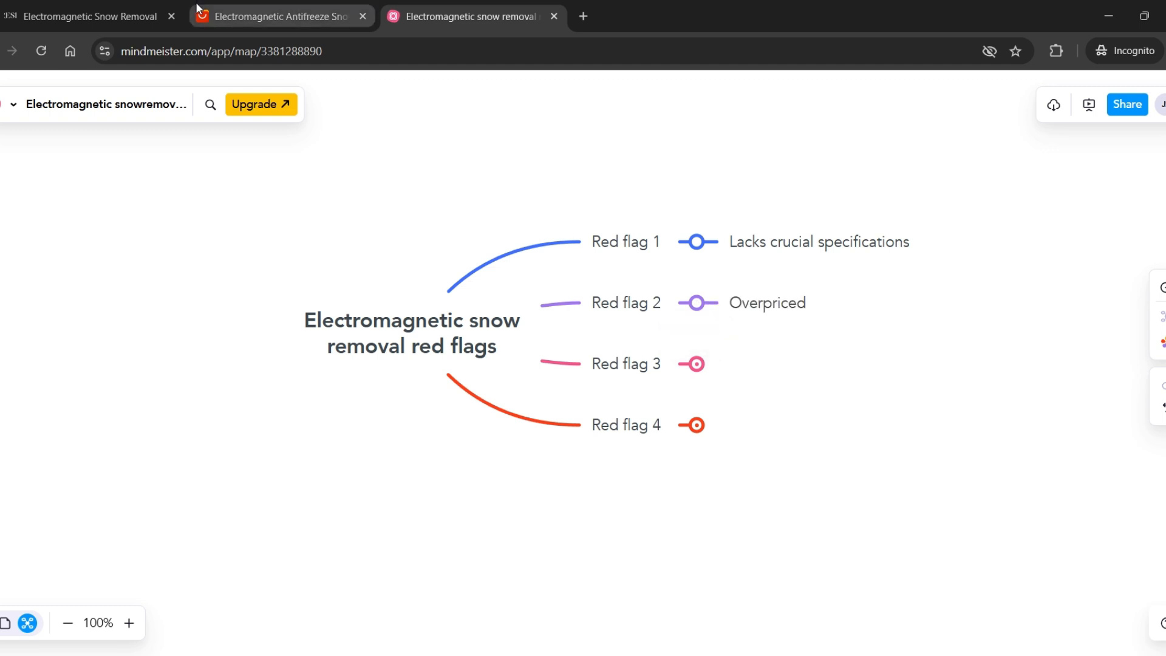
left_click(280, 16)
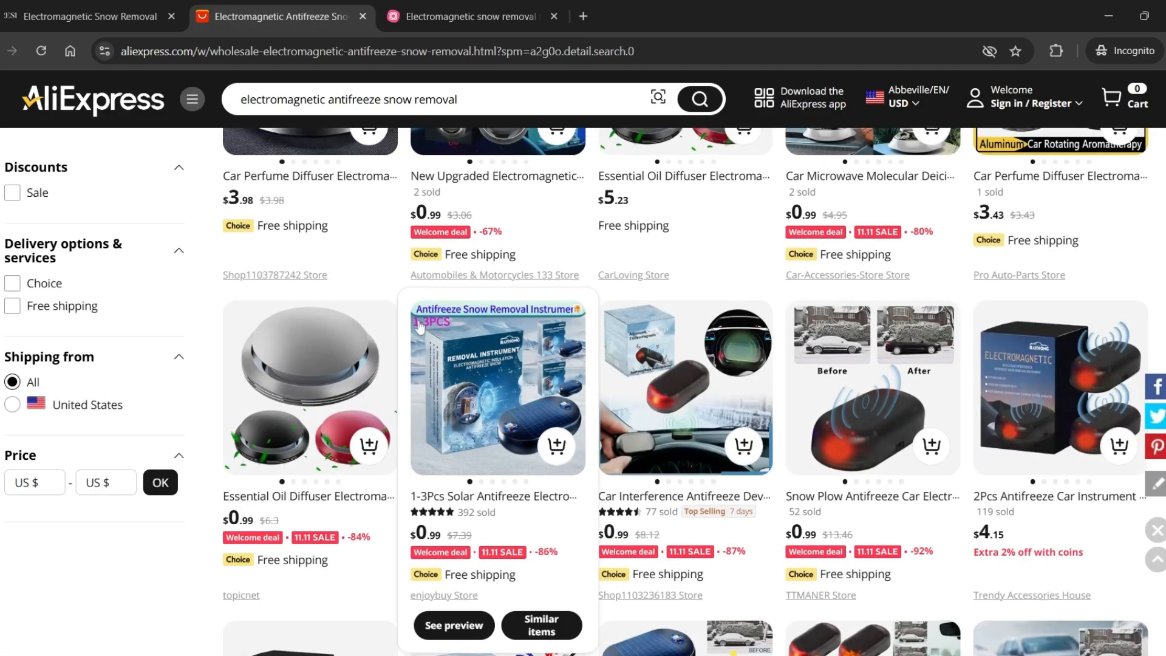
Step: Scroll the AliExpress results to compare similar snow removal devices priced around $1–$5
scroll("down", 3)
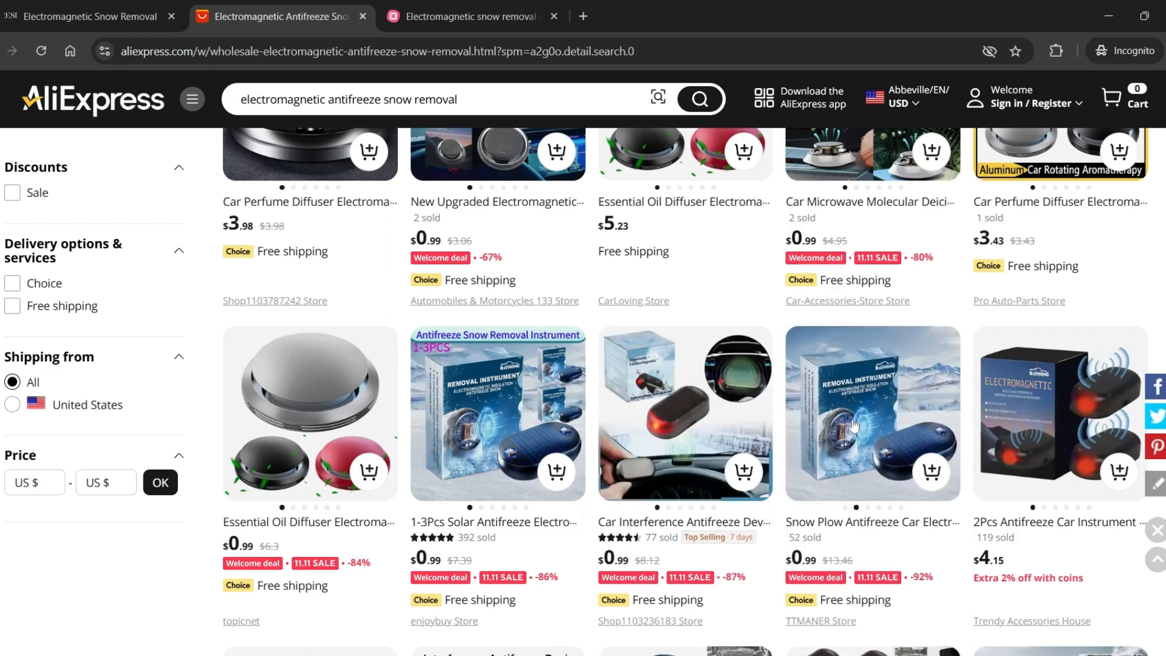
scroll("down", 3)
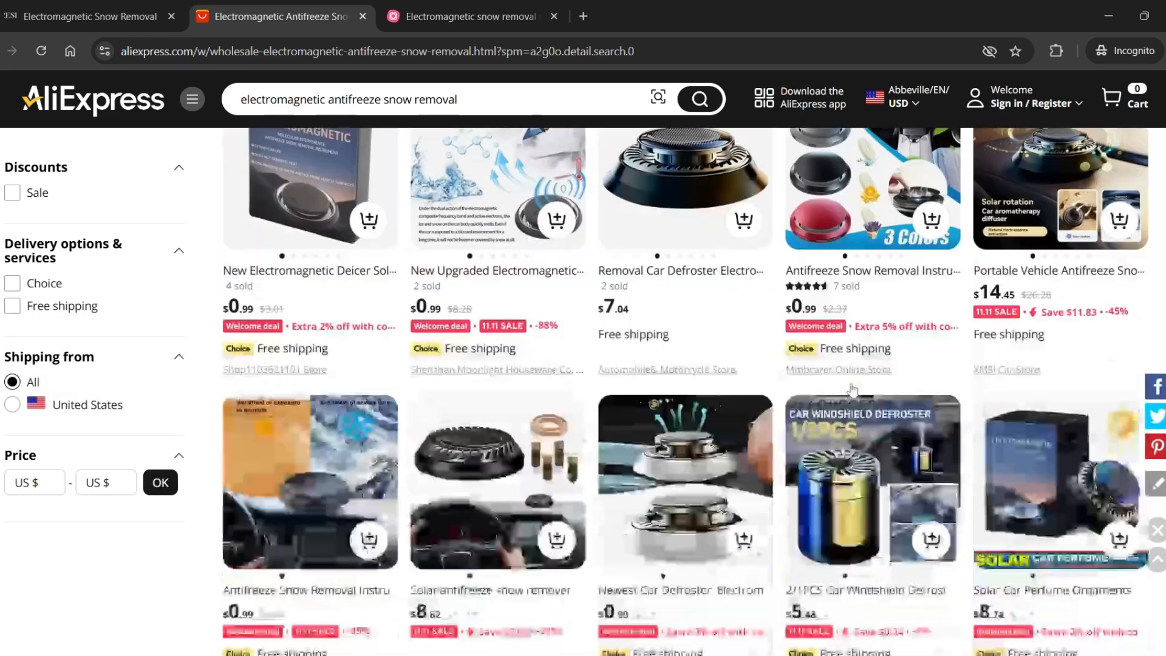
scroll("down", 3)
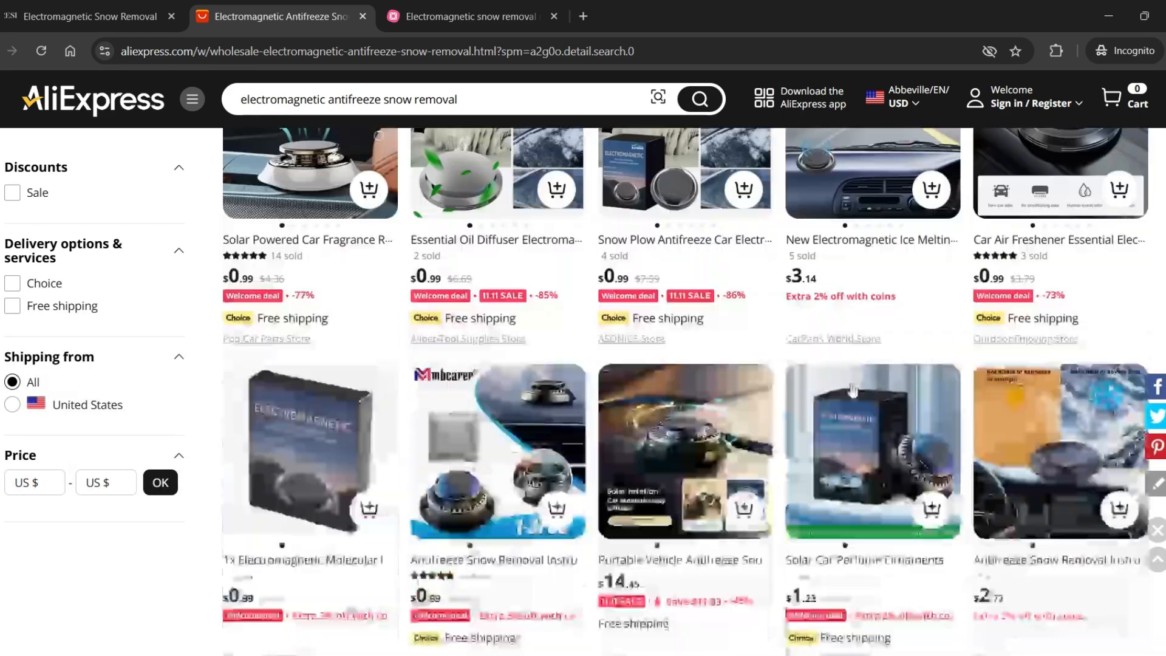
scroll("up", 3)
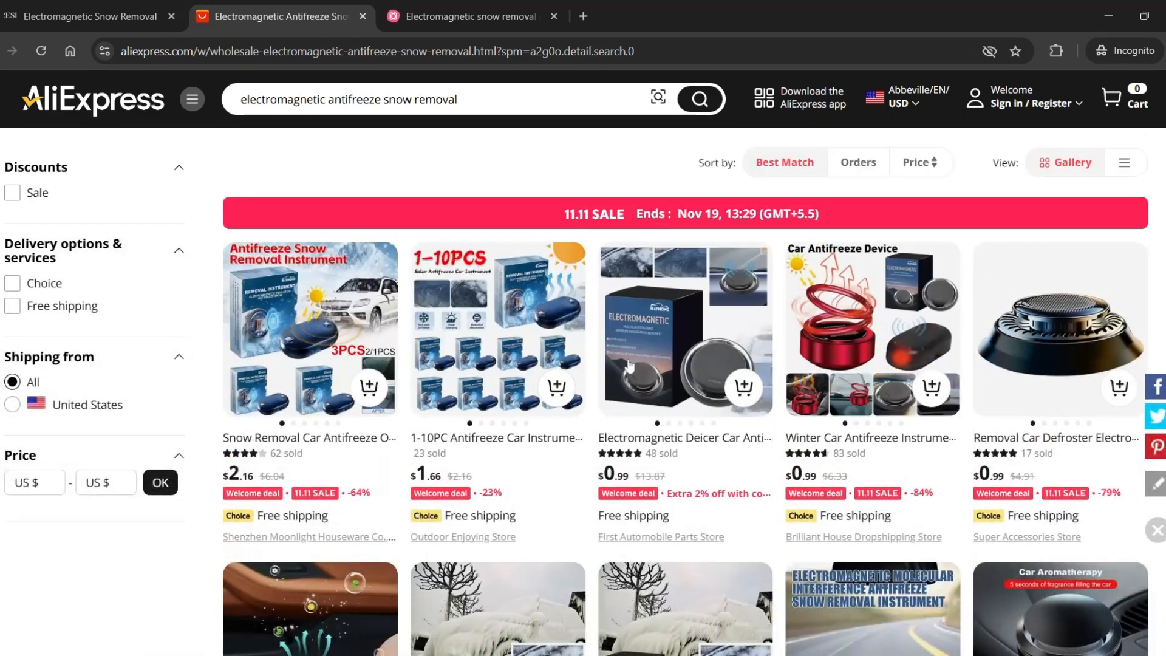
scroll("down", 3)
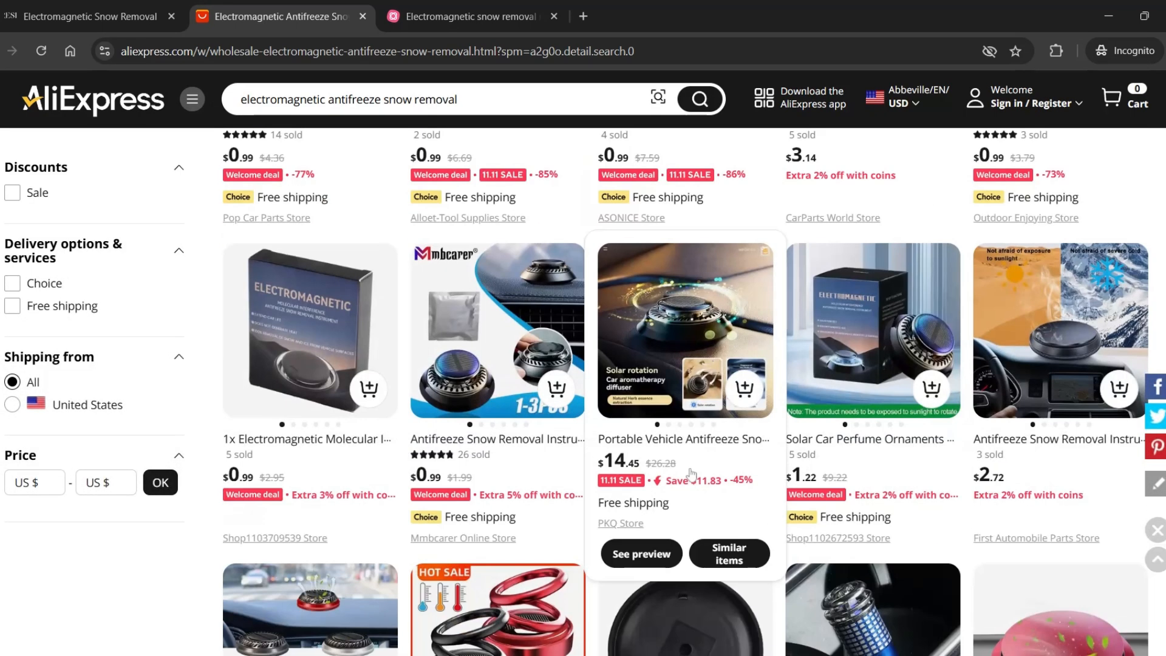
scroll("down", 3)
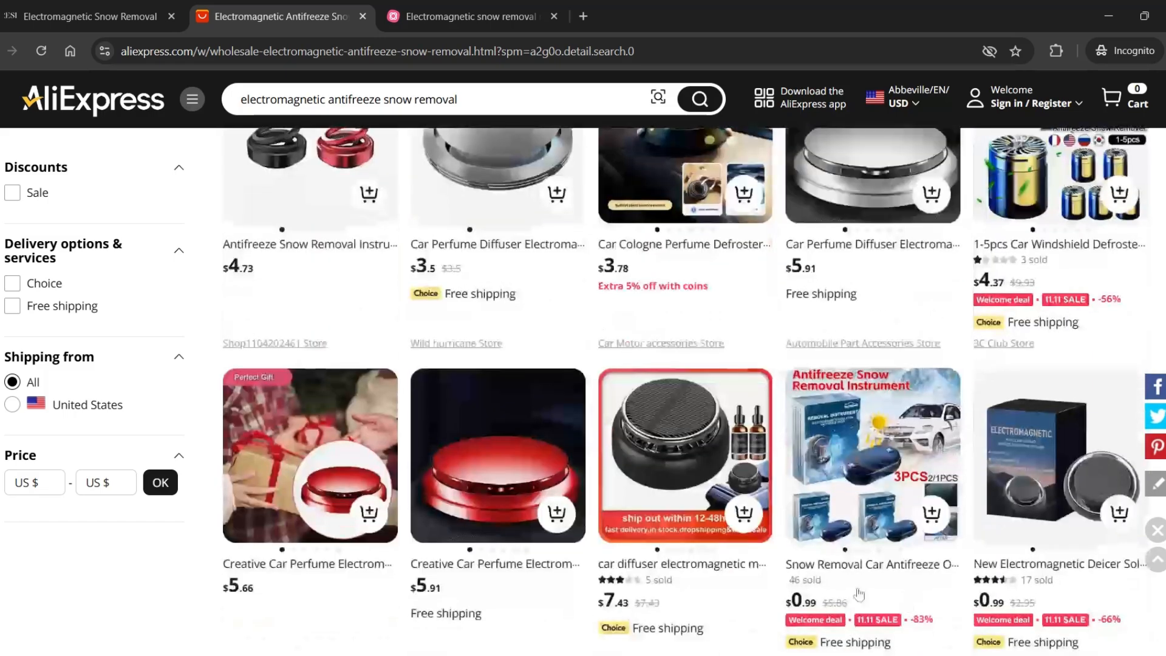
scroll("down", 3)
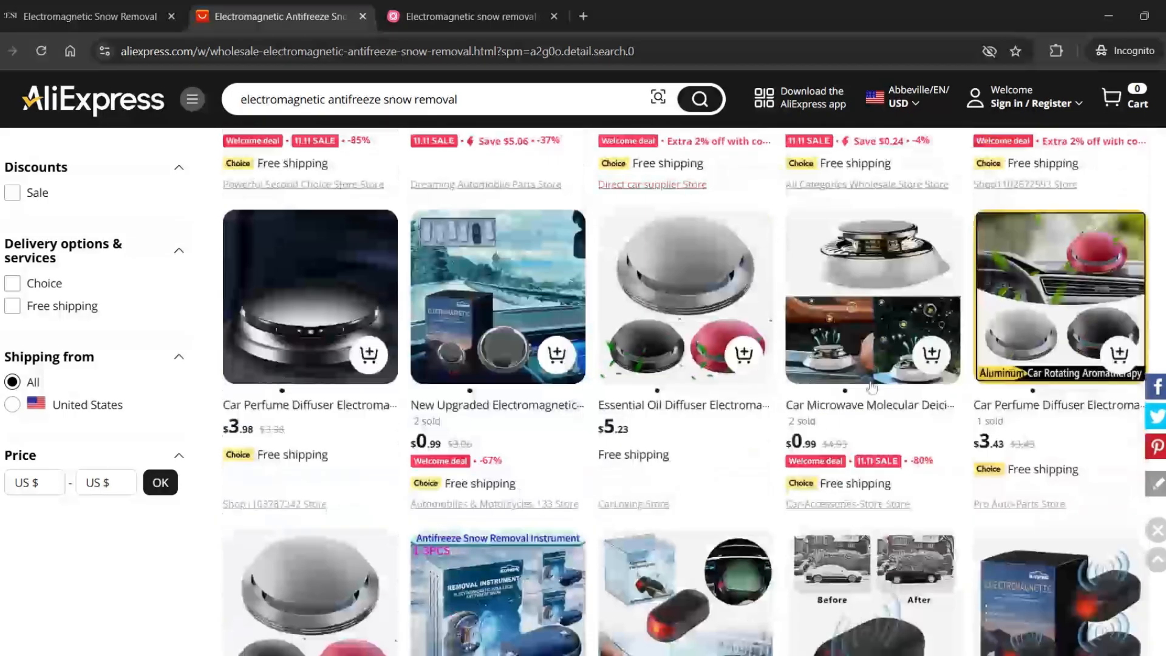
scroll("down", 3)
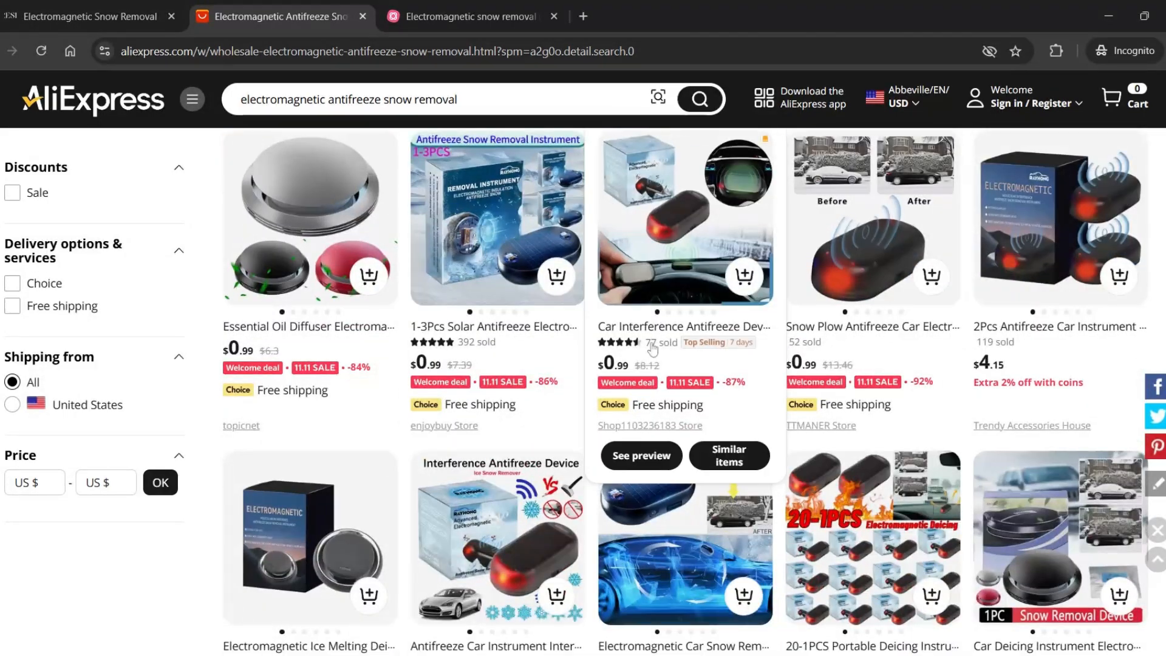
scroll("down", 3)
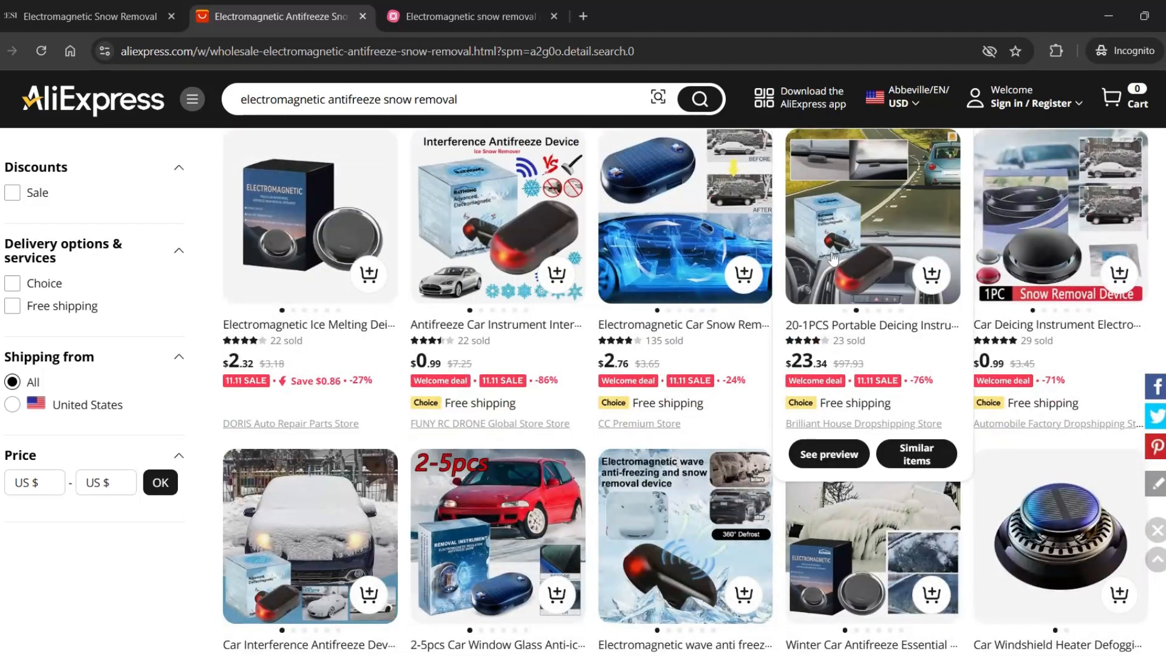
left_click(469, 16)
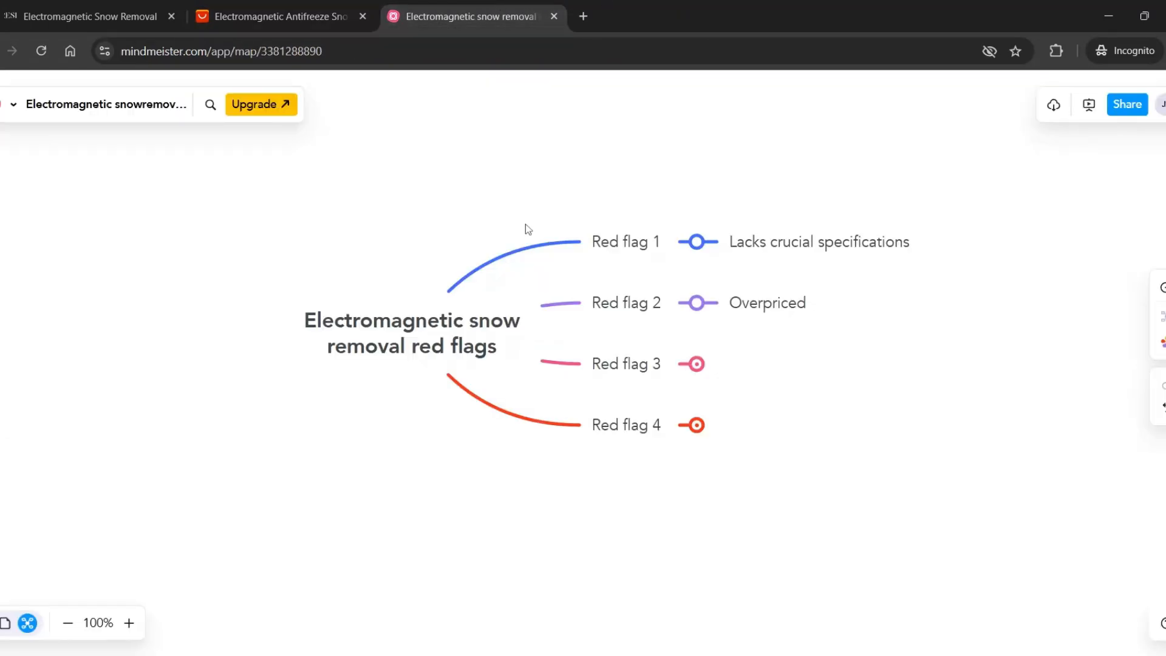
mouse_move(537, 248)
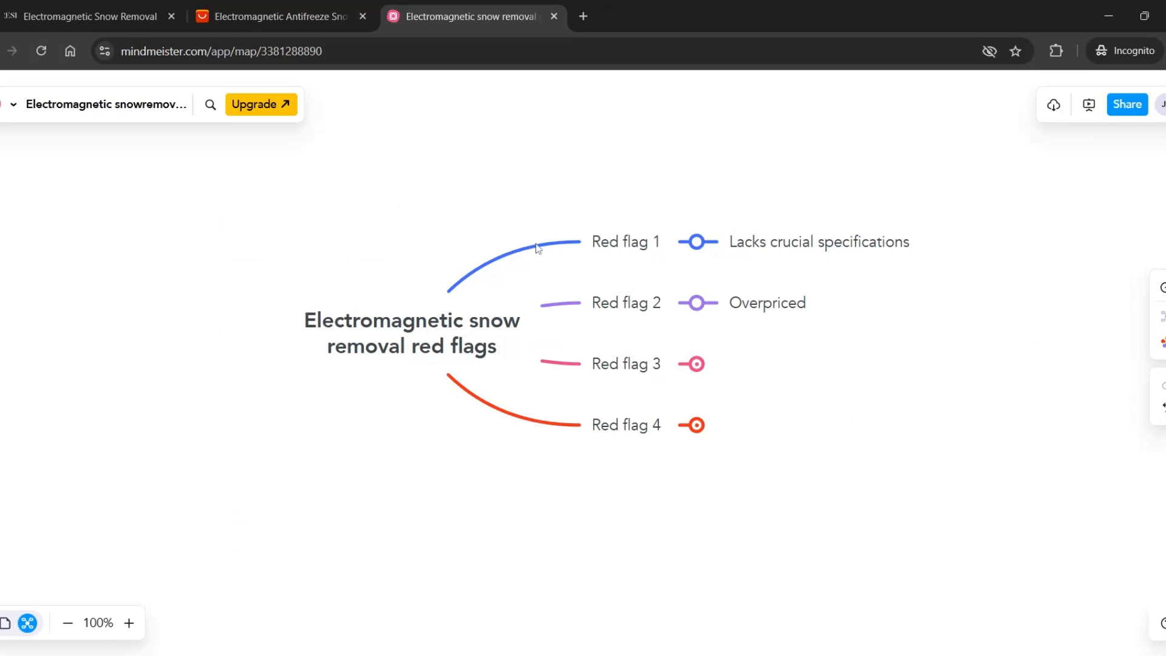
mouse_move(694, 363)
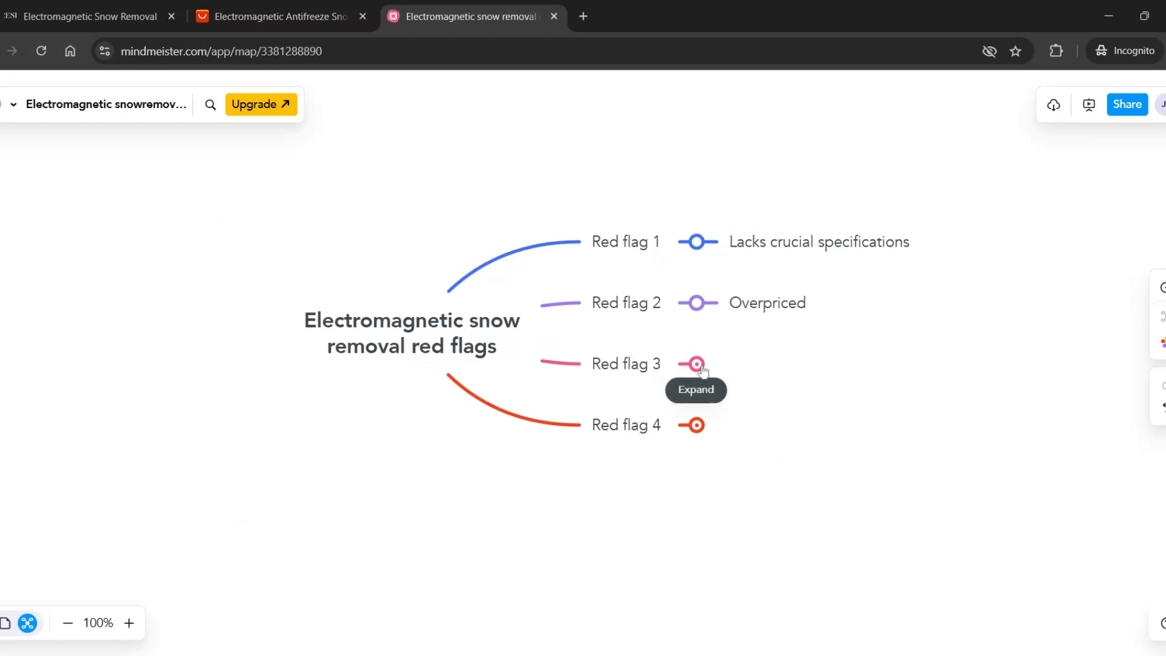
Step: Give Red flag 3 the point 'Possible harm'
left_click(695, 363)
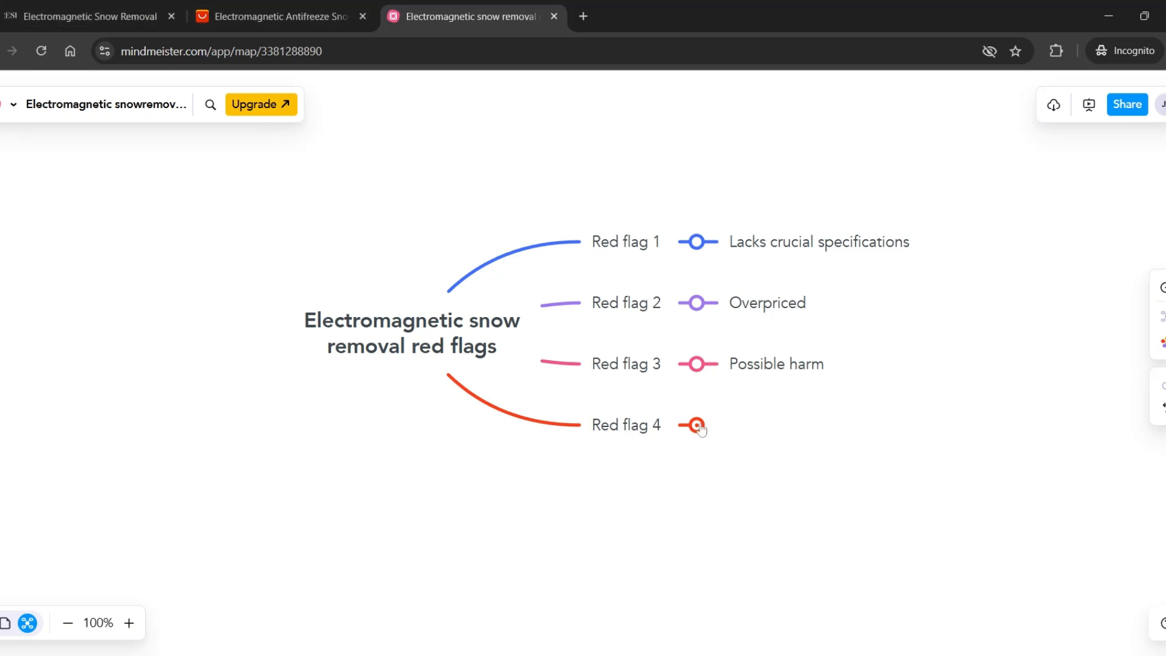
left_click(88, 16)
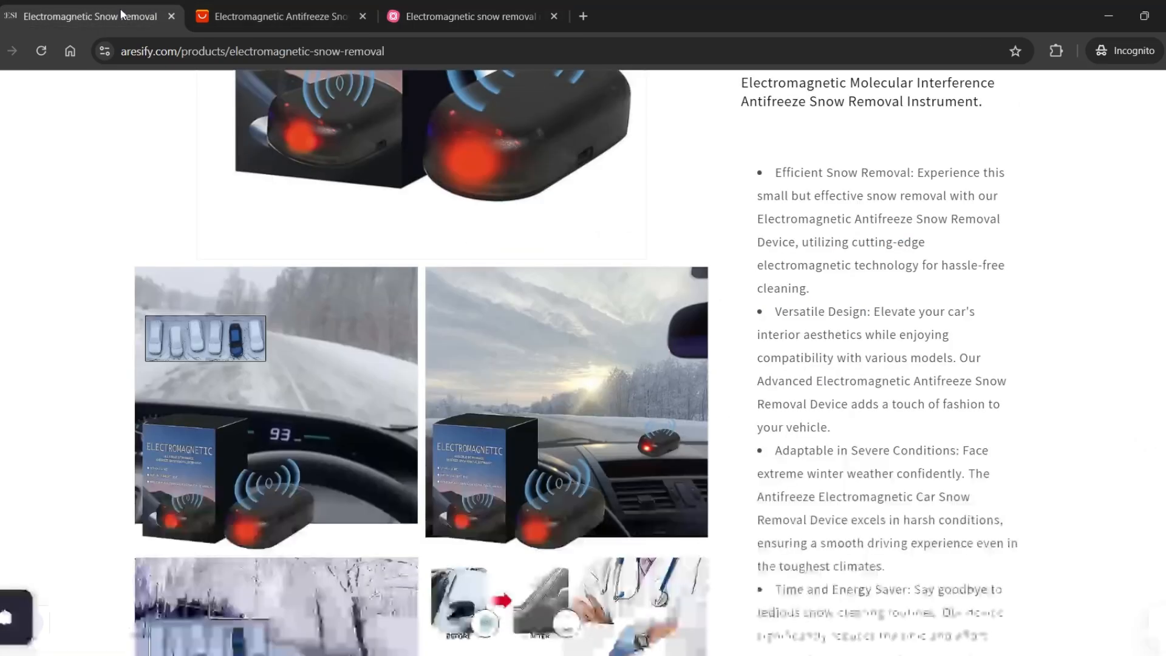
scroll("down", 3)
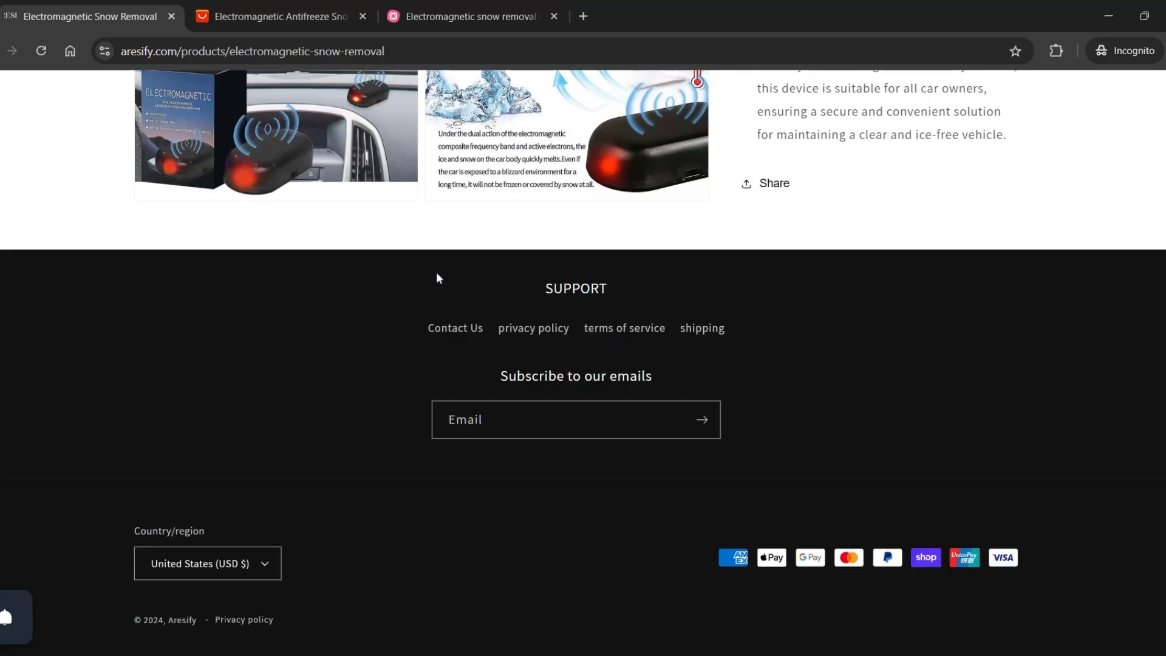
mouse_move(402, 241)
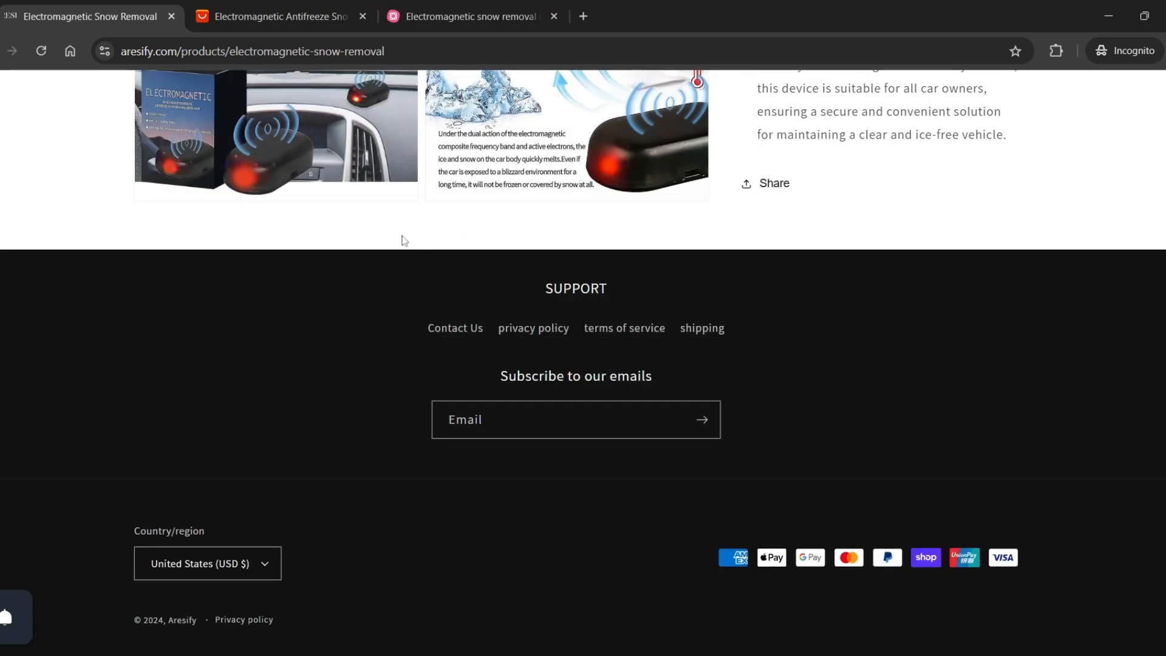
scroll("up", 3)
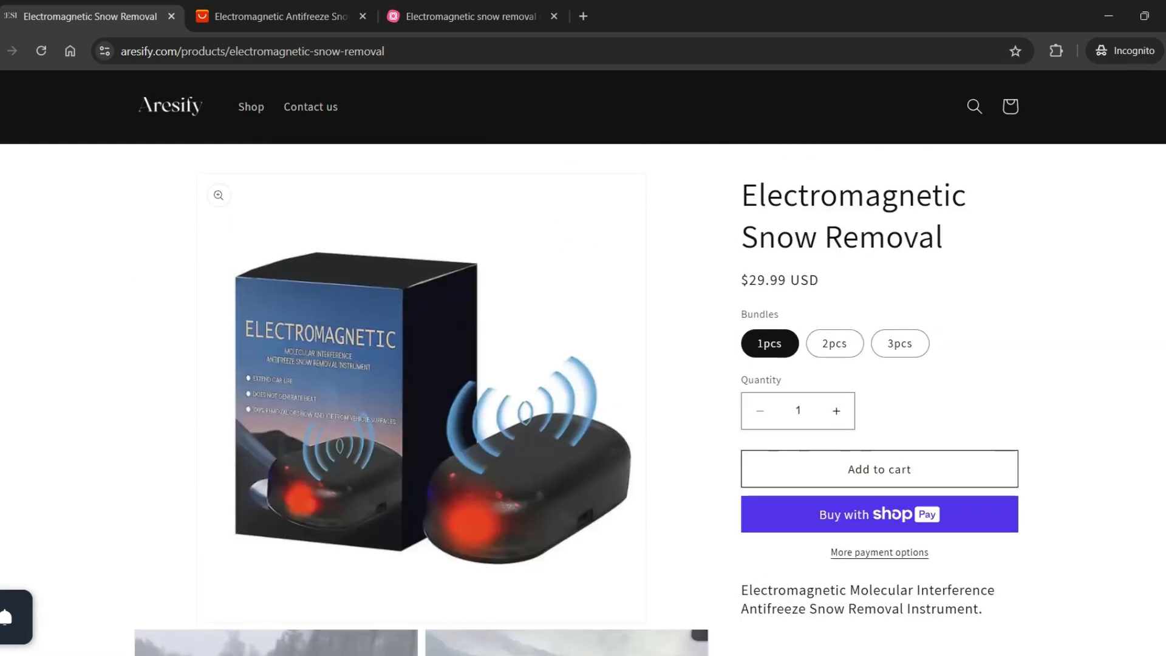
mouse_move(453, 265)
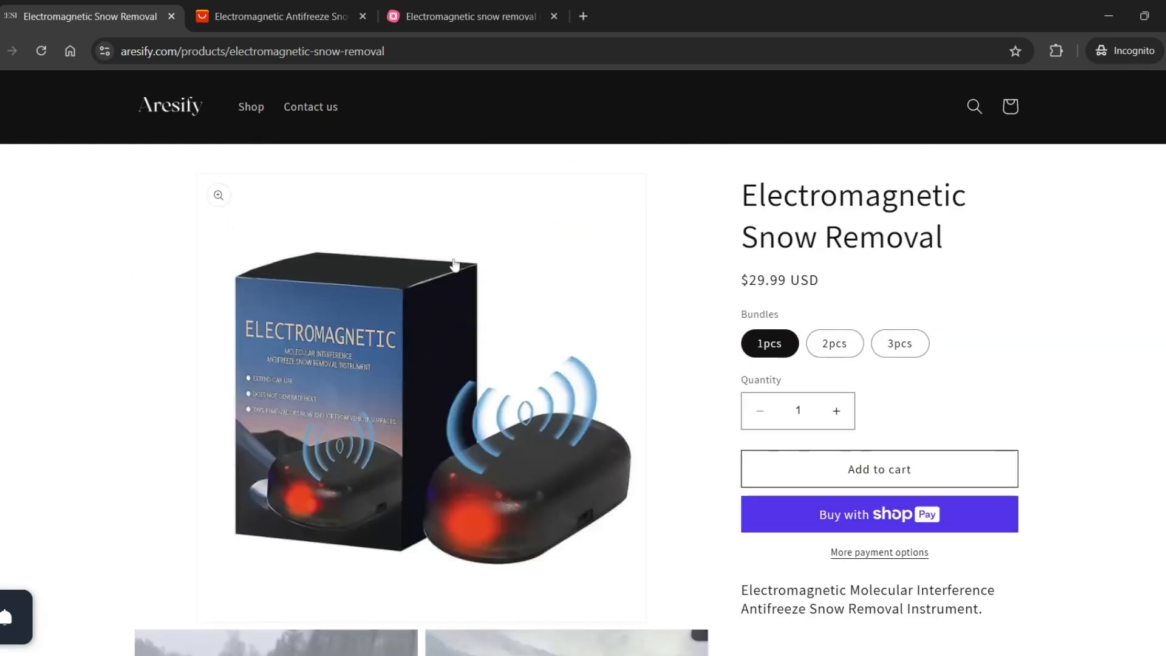
Step: Check each red flag point in the finished map, including 'No reviews', and clear the selection
left_click(472, 15)
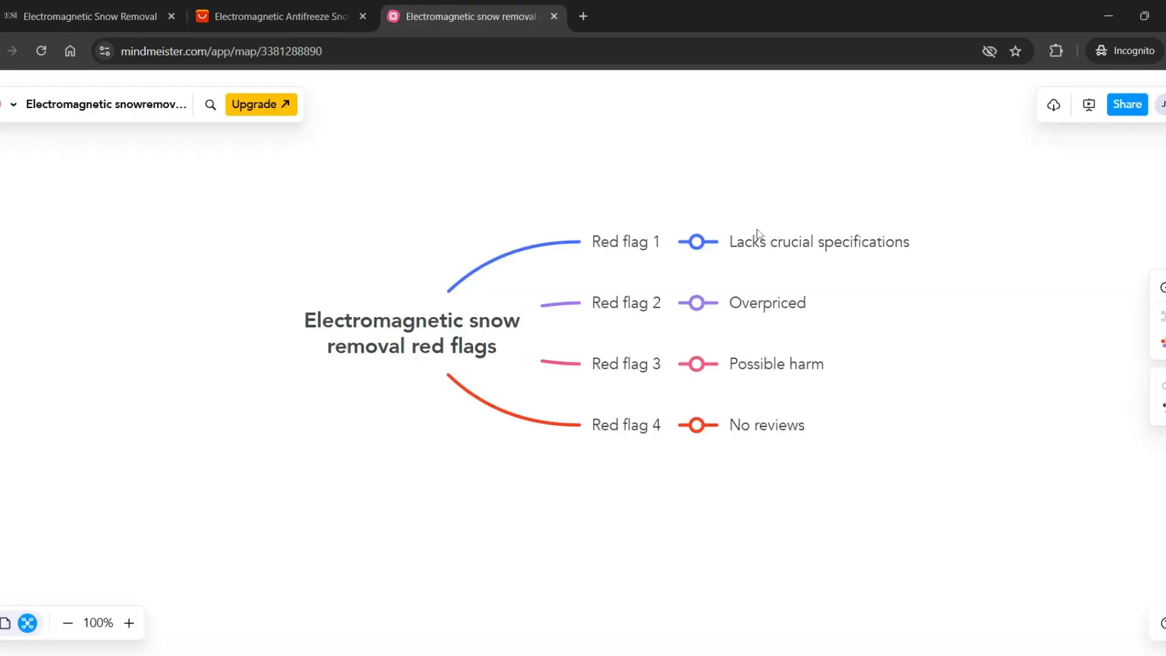
mouse_move(766, 244)
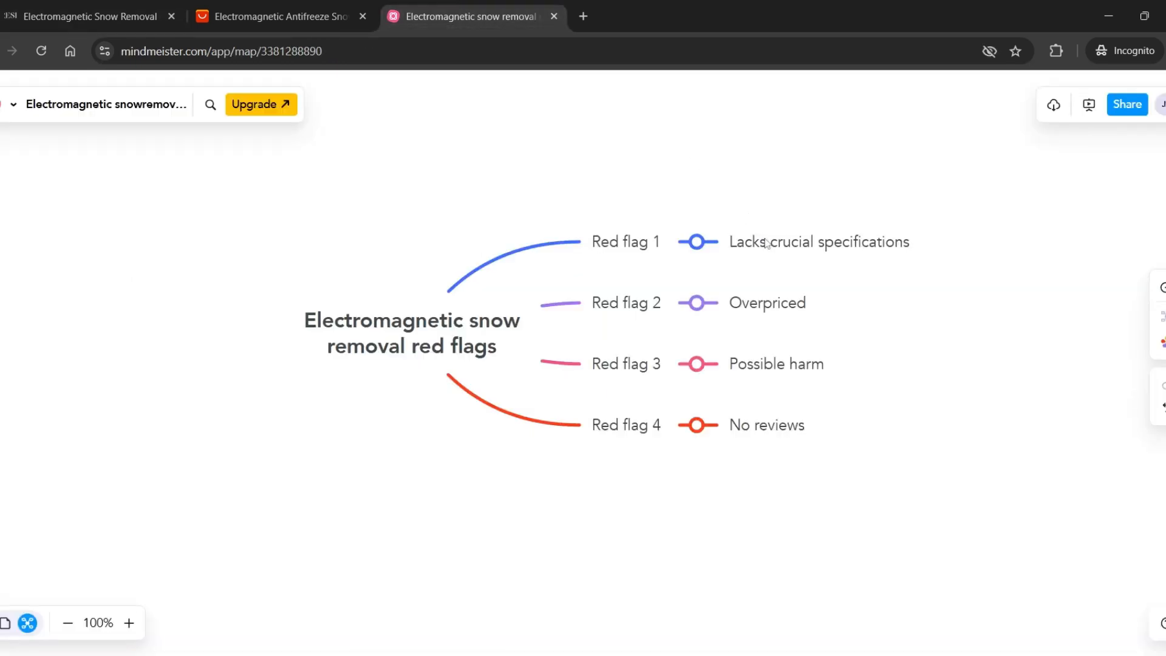
left_click(818, 242)
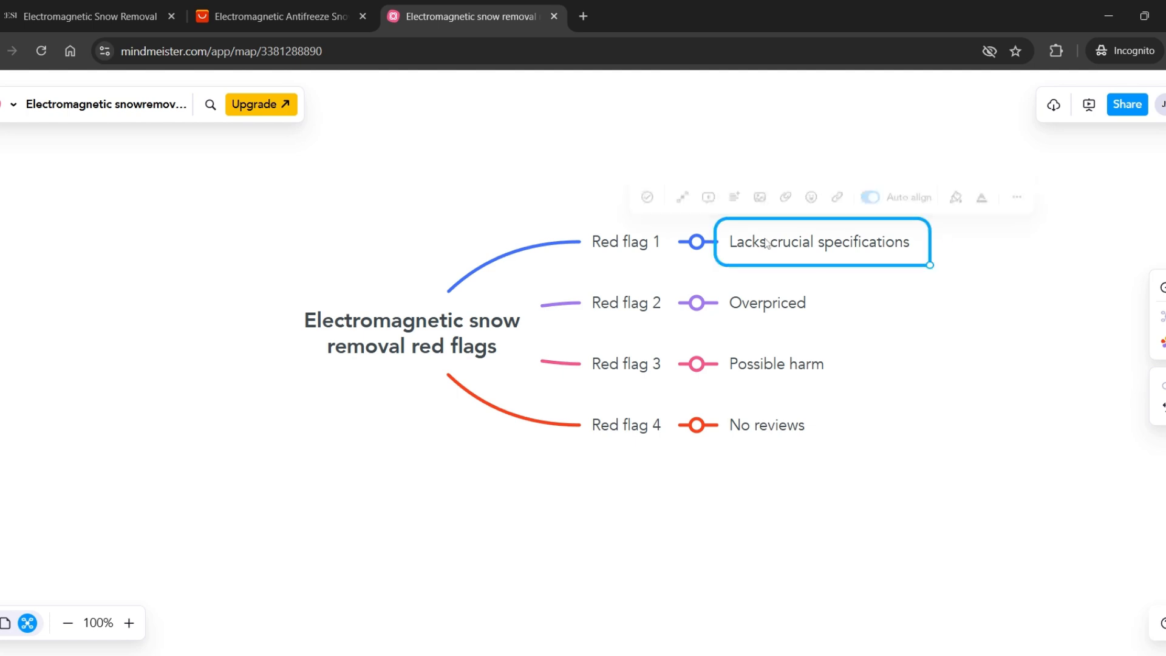
left_click(768, 302)
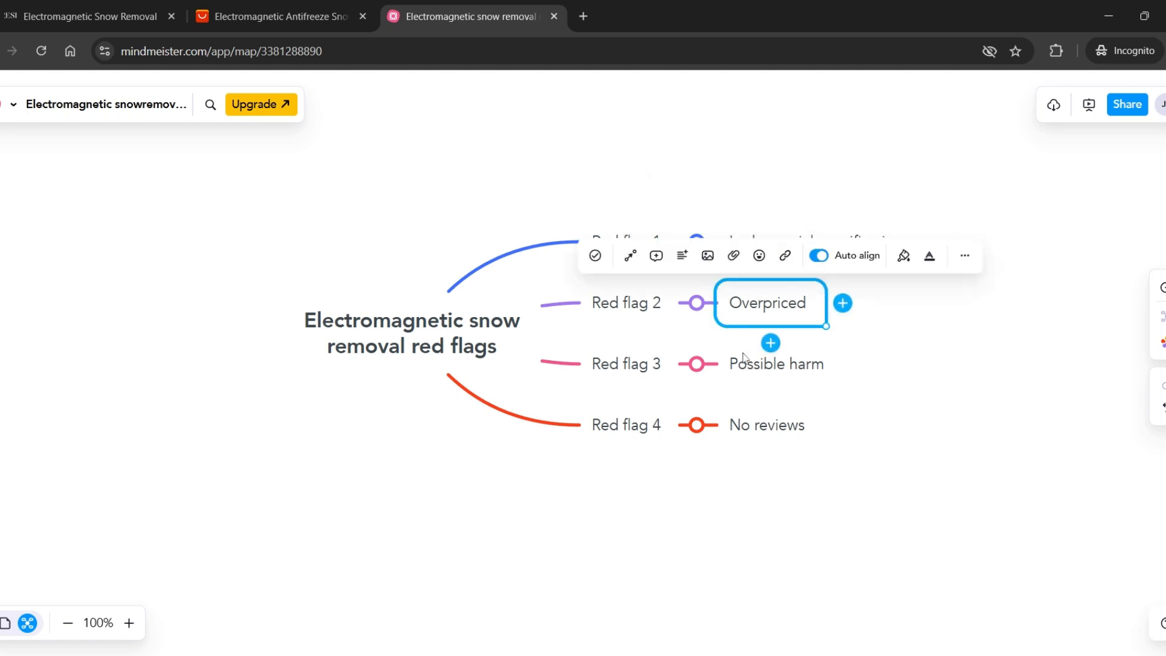
left_click(776, 363)
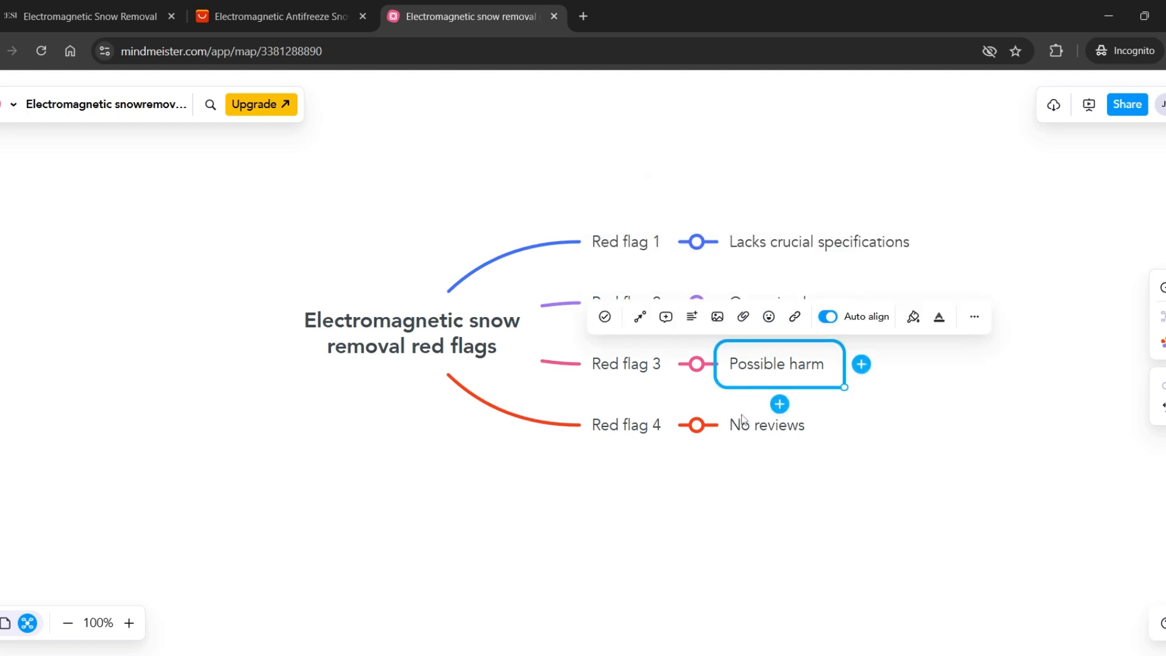
left_click(718, 508)
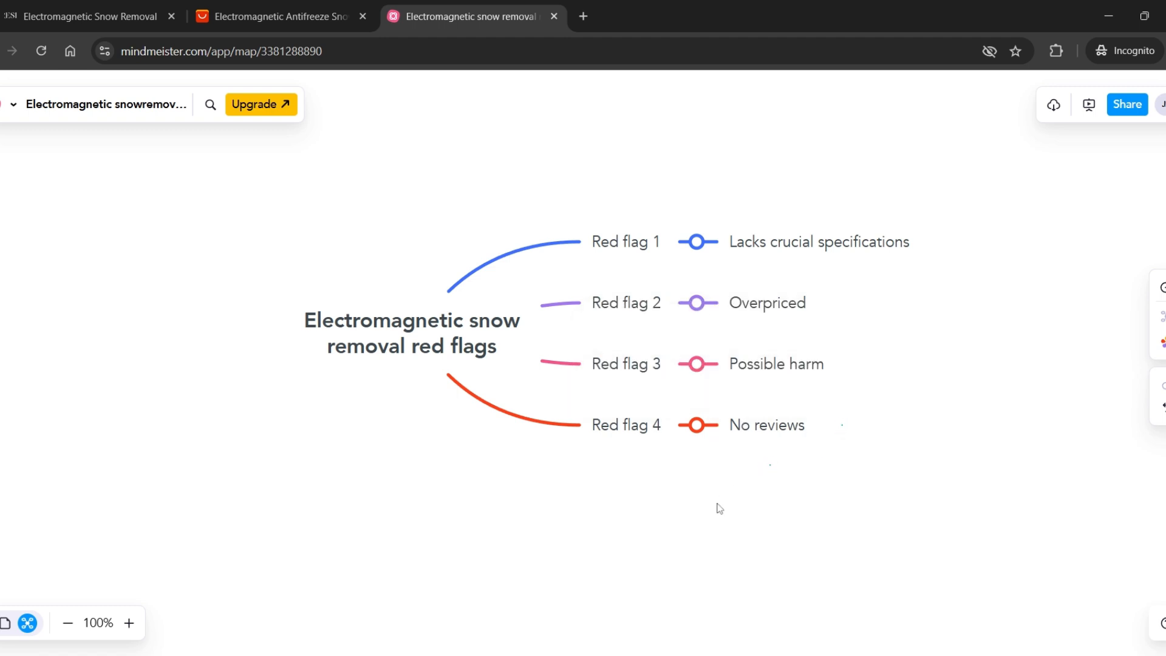